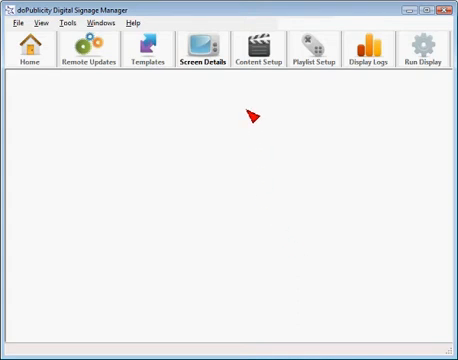
- Bring up the Content Setup library, currently listing no content
{"action": "left_click", "coordinate": [260, 52]}
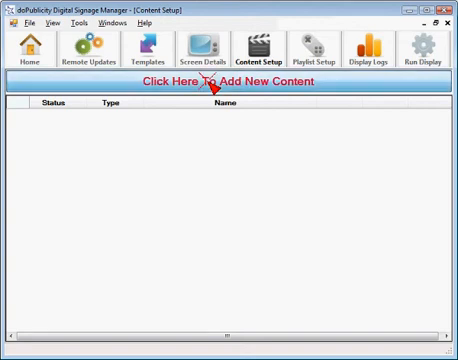
- Start a new content item titled 'Glove Shoes' using Template Based Content
{"action": "left_click", "coordinate": [228, 84]}
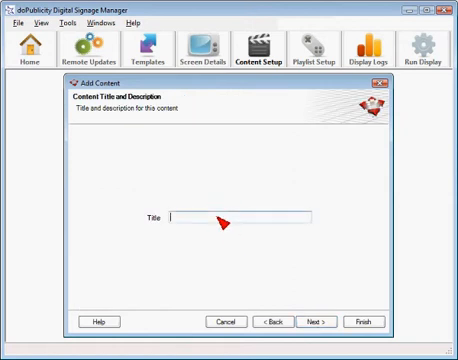
{"action": "type", "text": "Glo"}
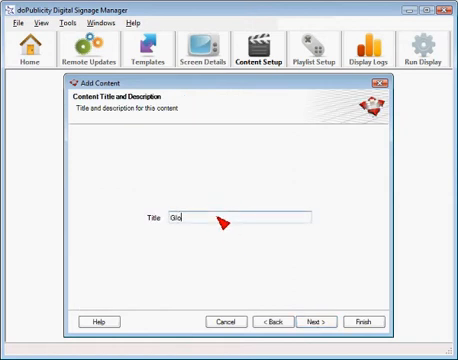
{"action": "type", "text": "ve 8"}
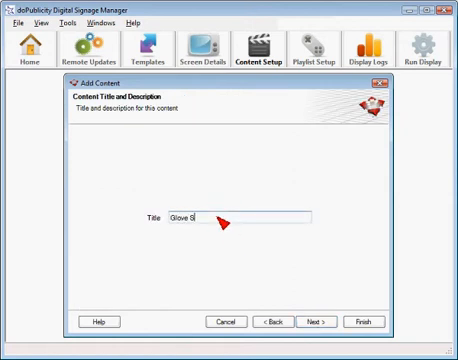
{"action": "type", "text": "hoes"}
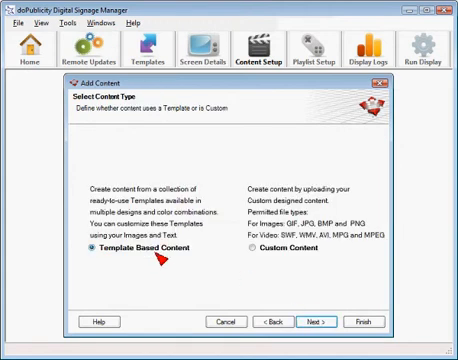
{"action": "left_click", "coordinate": [316, 320]}
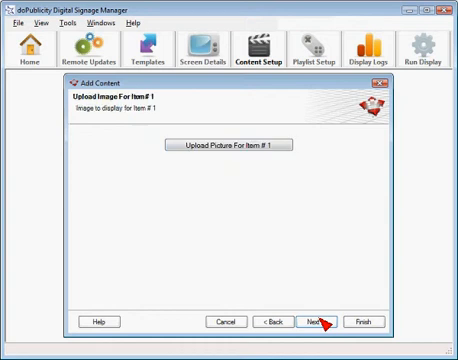
- Upload GloveShoes.jpg as the picture for item 1
{"action": "left_click", "coordinate": [228, 154]}
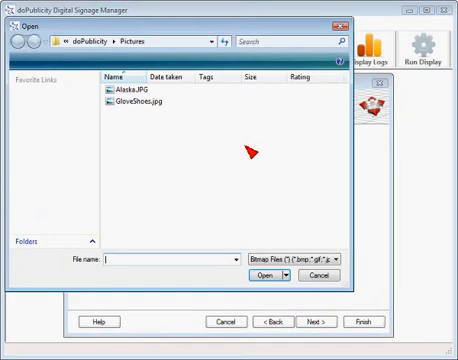
{"action": "left_click", "coordinate": [136, 104]}
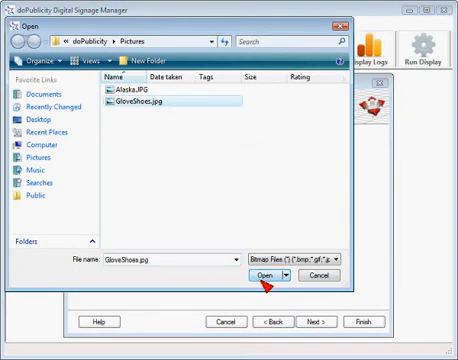
{"action": "left_click", "coordinate": [272, 276]}
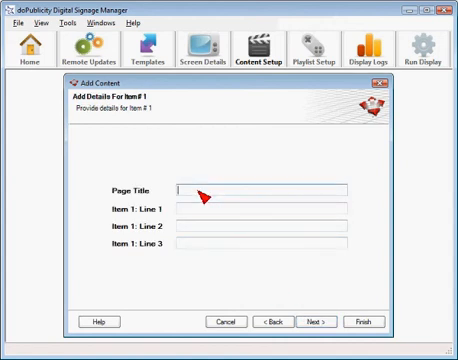
- Set page title 'Glove Shoes' with lines 'Playful and Sensitive', 'Inspired by Nature and You', '$74.99' and finish
{"action": "type", "text": "G"}
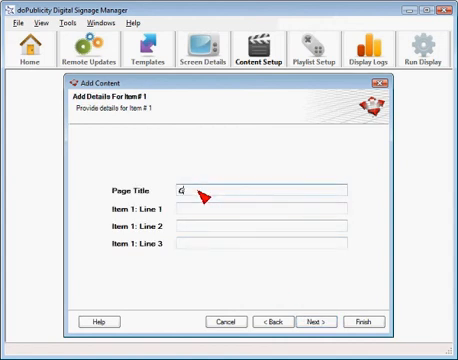
{"action": "type", "text": "Glove Shoes"}
{"action": "left_click", "coordinate": [262, 208]}
{"action": "type", "text": "Playful and Sensitive"}
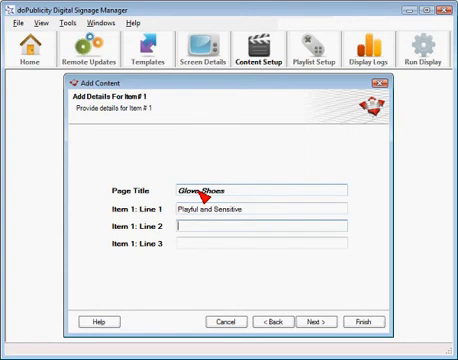
{"action": "type", "text": "Inspired by"}
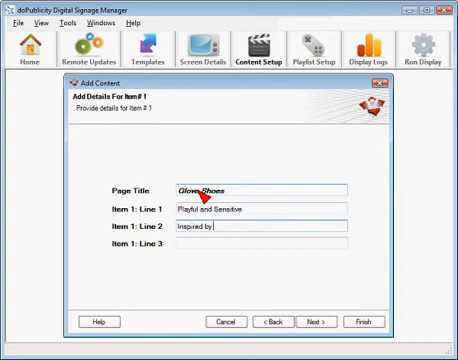
{"action": "type", "text": "Nature a"}
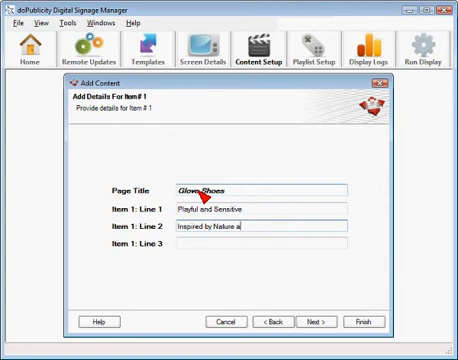
{"action": "type", "text": "nd You"}
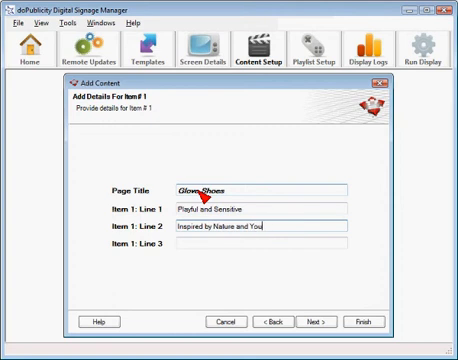
{"action": "type", "text": "S"}
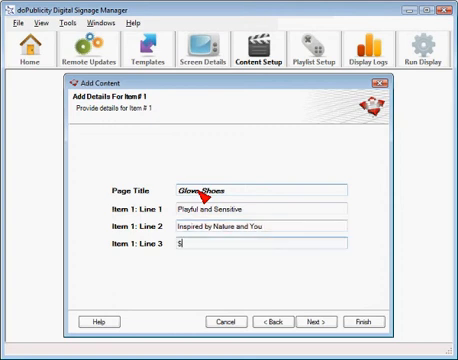
{"action": "type", "text": "74.95"}
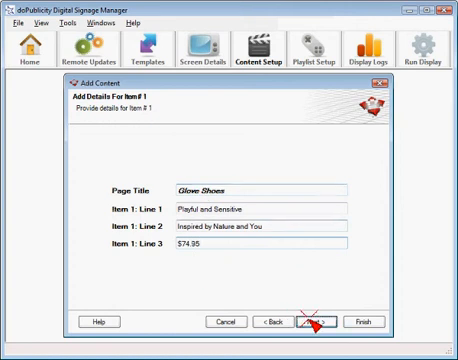
{"action": "left_click", "coordinate": [314, 320]}
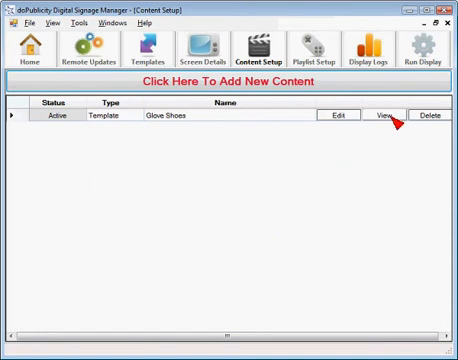
{"action": "left_click", "coordinate": [380, 120]}
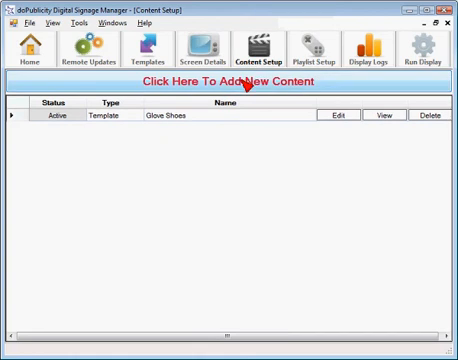
- Create custom content titled 'Image Ad' with an uploaded image, now active beside Glove Shoes
{"action": "left_click", "coordinate": [228, 84]}
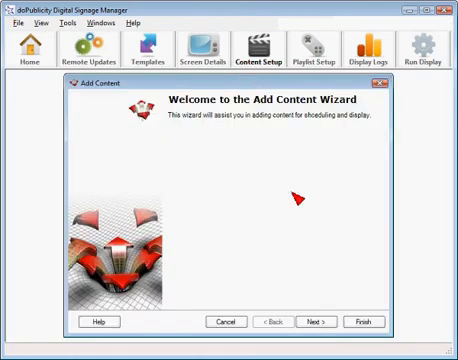
{"action": "left_click", "coordinate": [322, 320]}
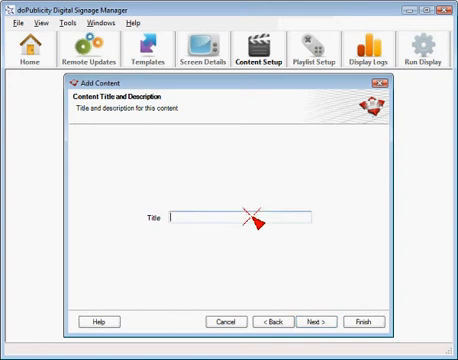
{"action": "type", "text": "Image"}
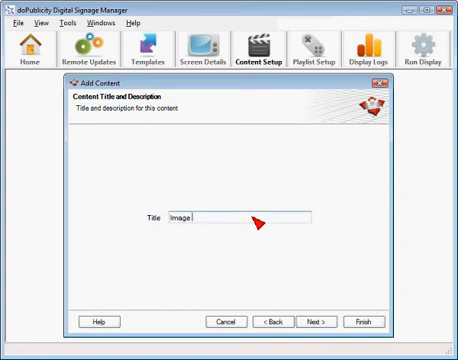
{"action": "type", "text": "Ad"}
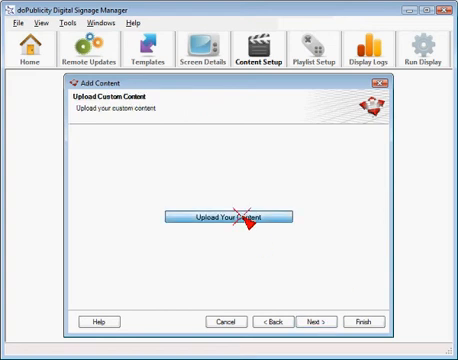
{"action": "left_click", "coordinate": [228, 216]}
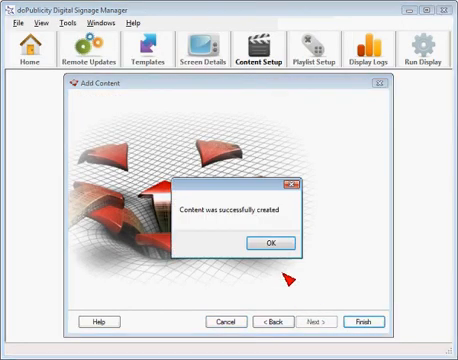
{"action": "left_click", "coordinate": [266, 244]}
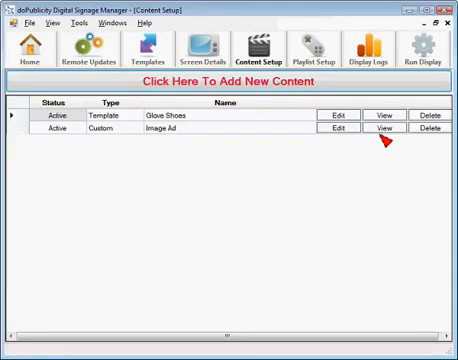
{"action": "left_click", "coordinate": [372, 132]}
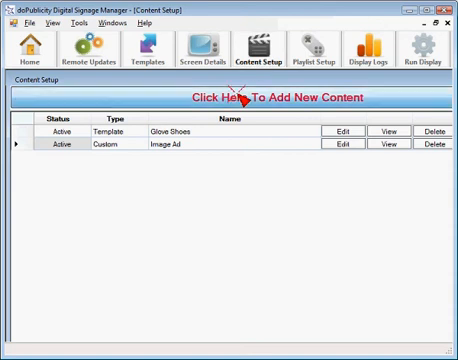
- Create custom content titled 'Video Ad' with an uploaded video file as the third active item
{"action": "left_click", "coordinate": [270, 98]}
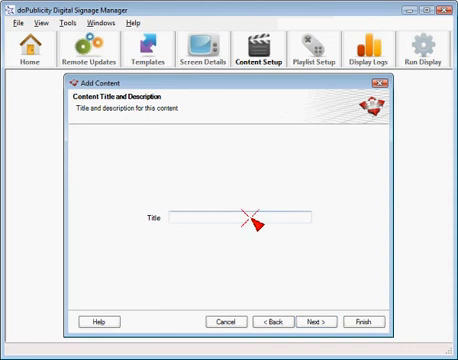
{"action": "type", "text": "Vide"}
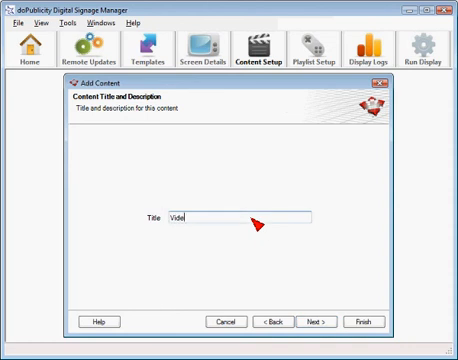
{"action": "type", "text": "o Ad"}
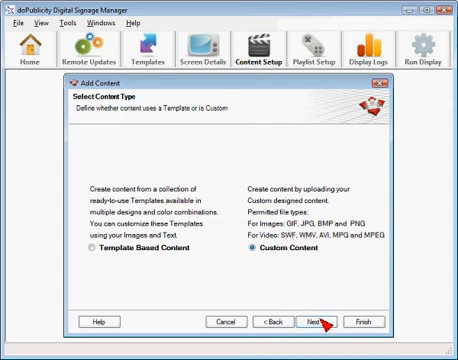
{"action": "left_click", "coordinate": [324, 320]}
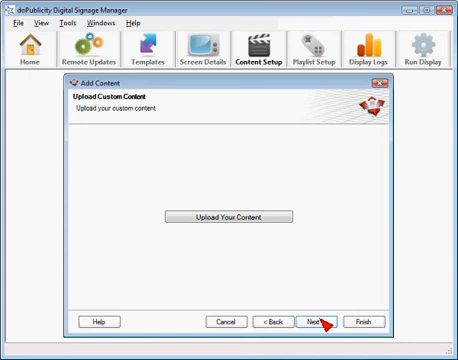
{"action": "left_click", "coordinate": [232, 216]}
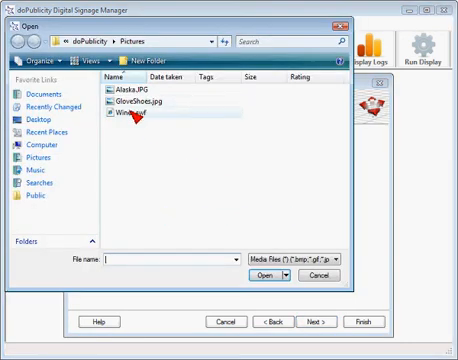
{"action": "left_click", "coordinate": [324, 276]}
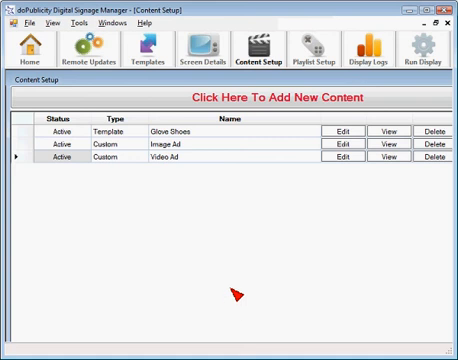
{"action": "mouse_move", "coordinate": [264, 98]}
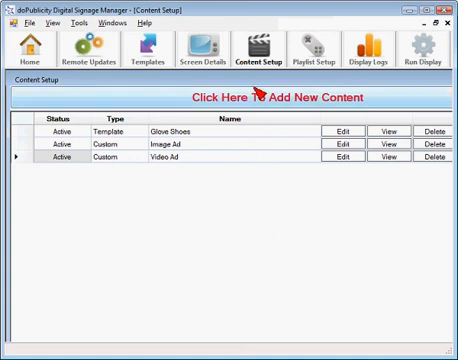